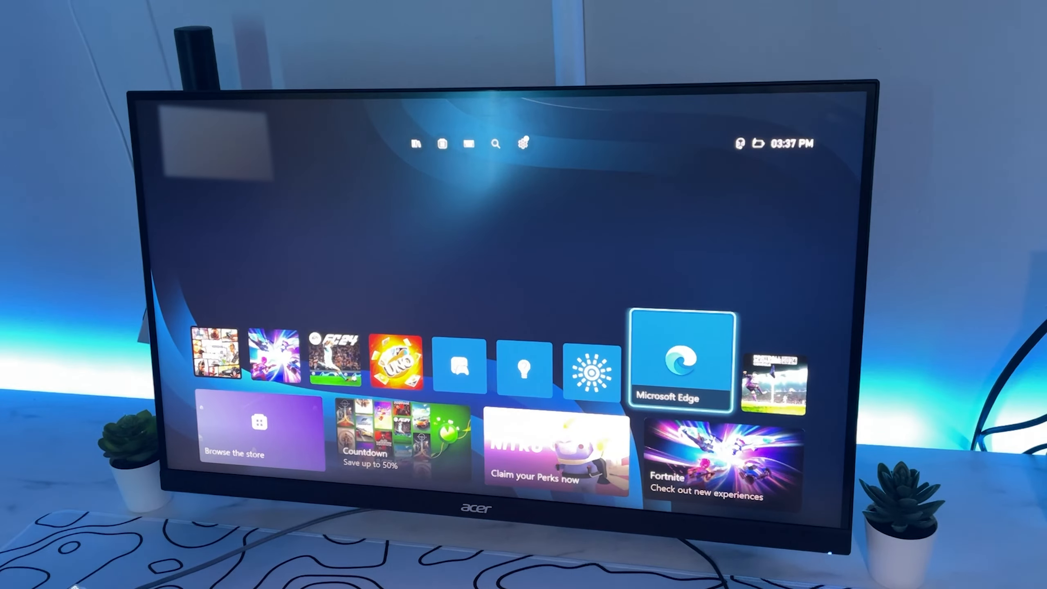
Launch Microsoft Edge from Xbox Home and enter 'google' in the address bar
left_click(683, 360)
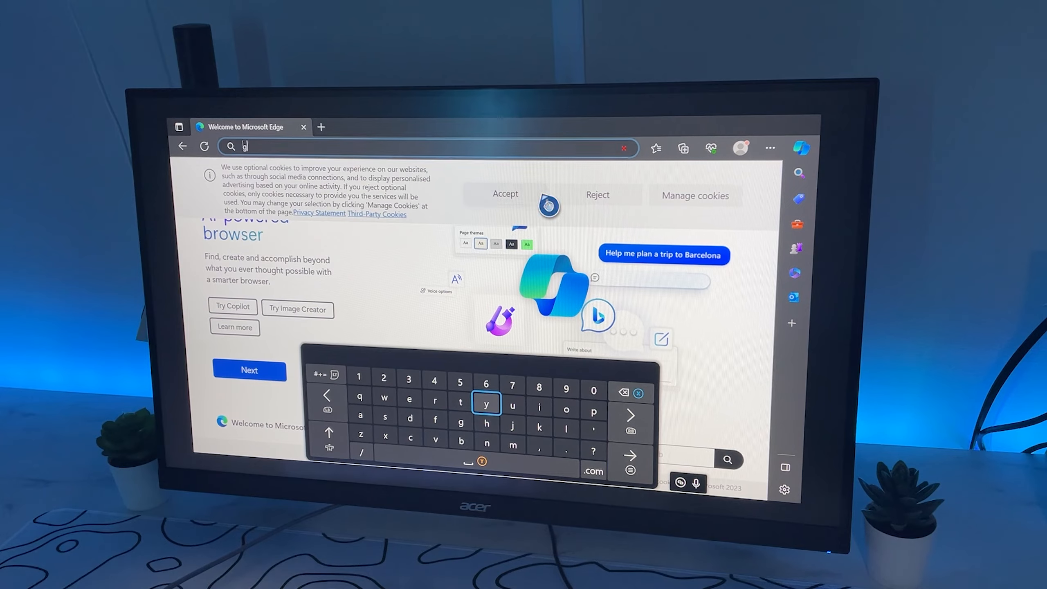
type("google")
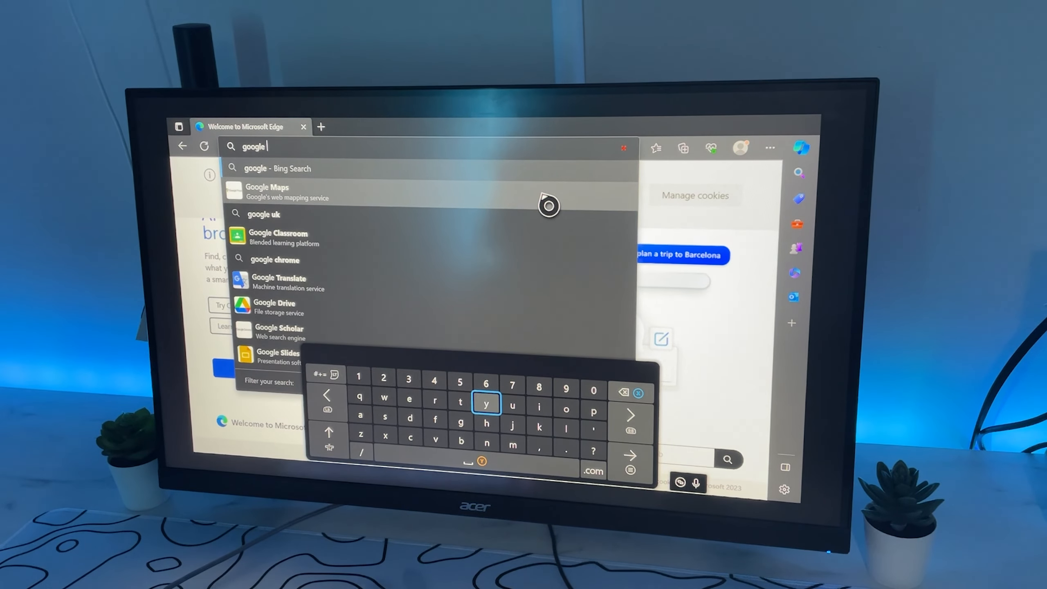